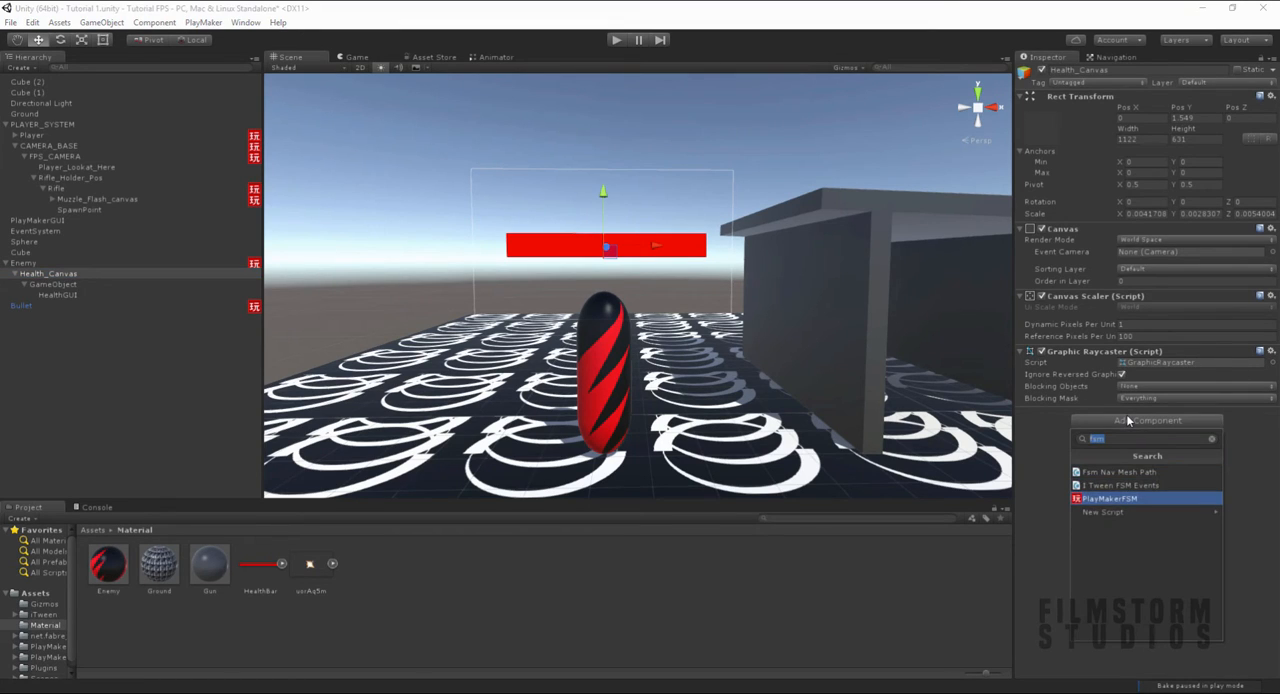
- Add a PlayMakerFSM component to the Health_Canvas object
{"action": "left_click", "coordinate": [1110, 495]}
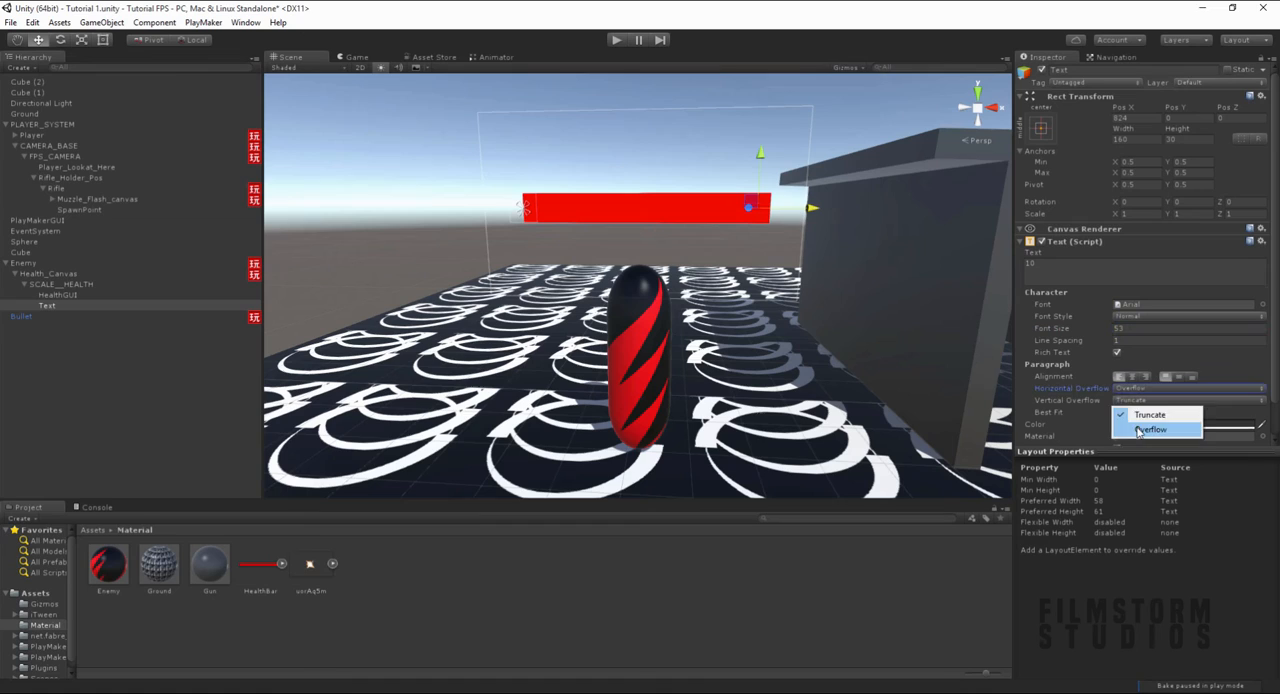
- Set the health Text's Vertical Overflow to Overflow
{"action": "left_click", "coordinate": [1157, 429]}
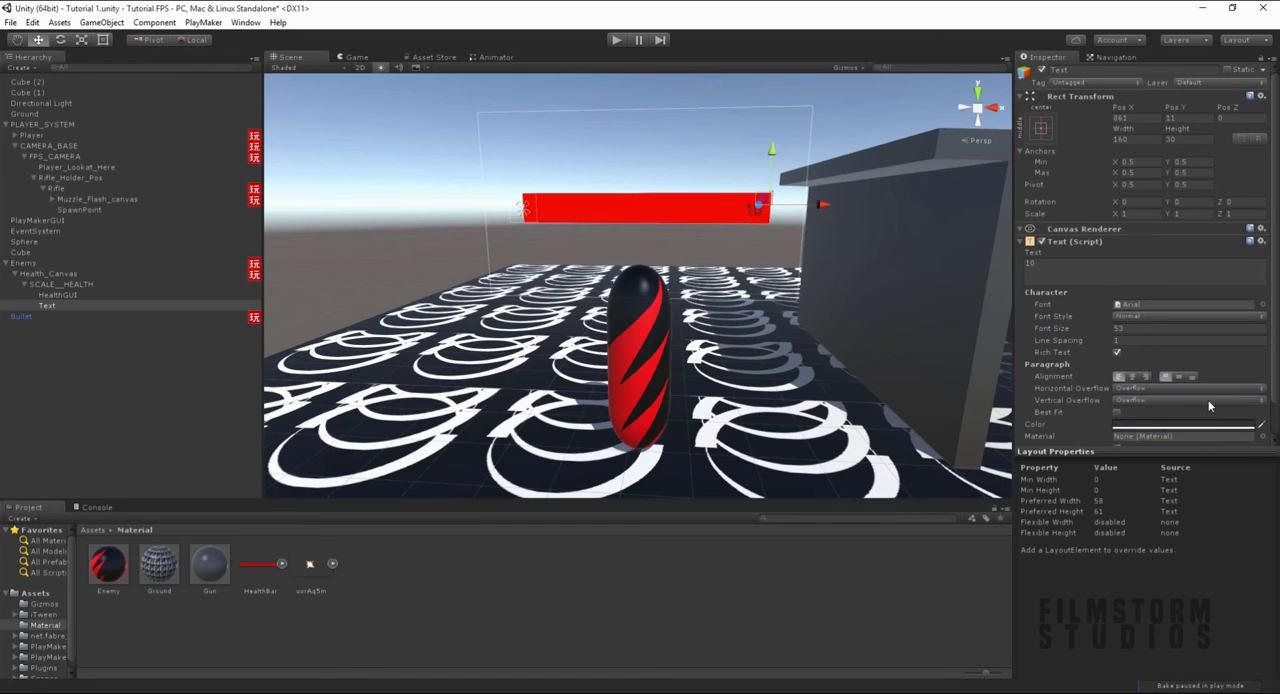